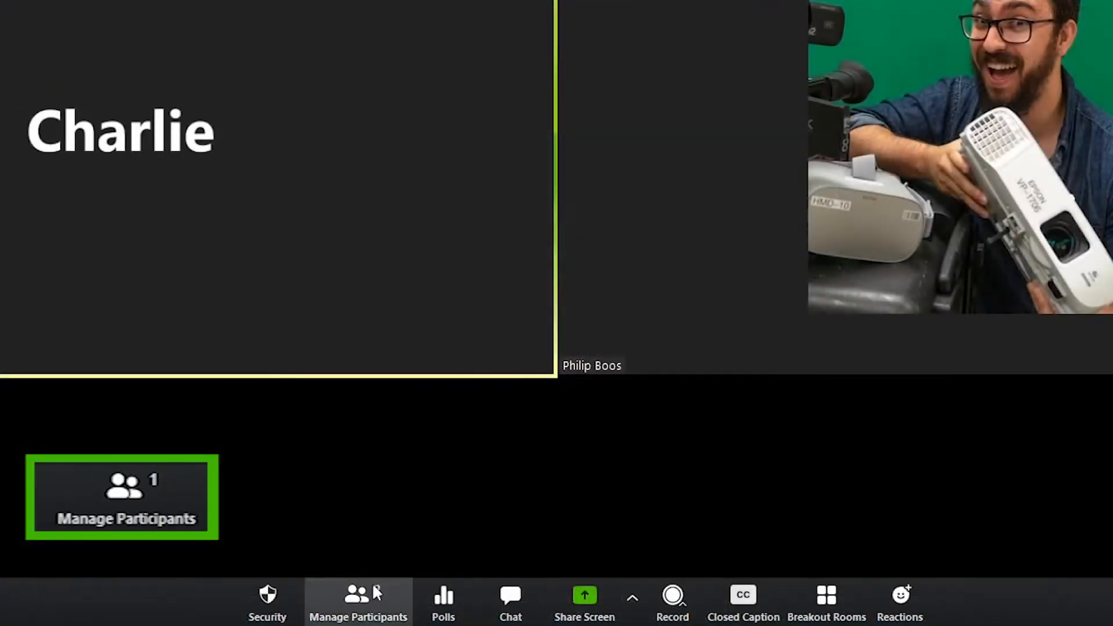
- Switch the running Zoom meeting window to full screen
{"action": "left_click", "coordinate": [357, 603]}
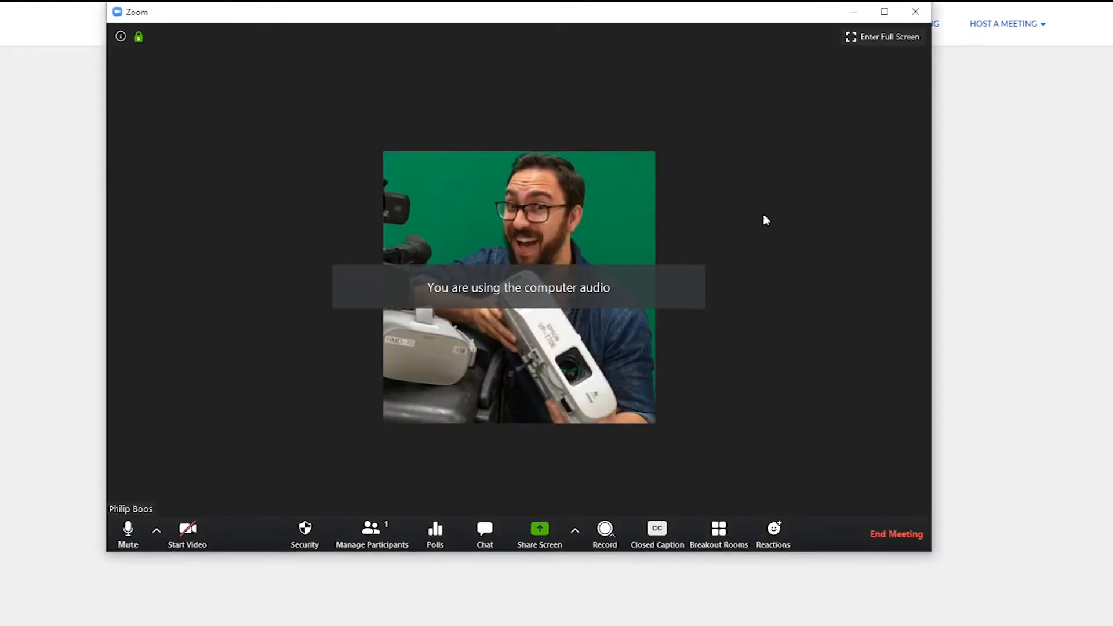
{"action": "left_click", "coordinate": [882, 36]}
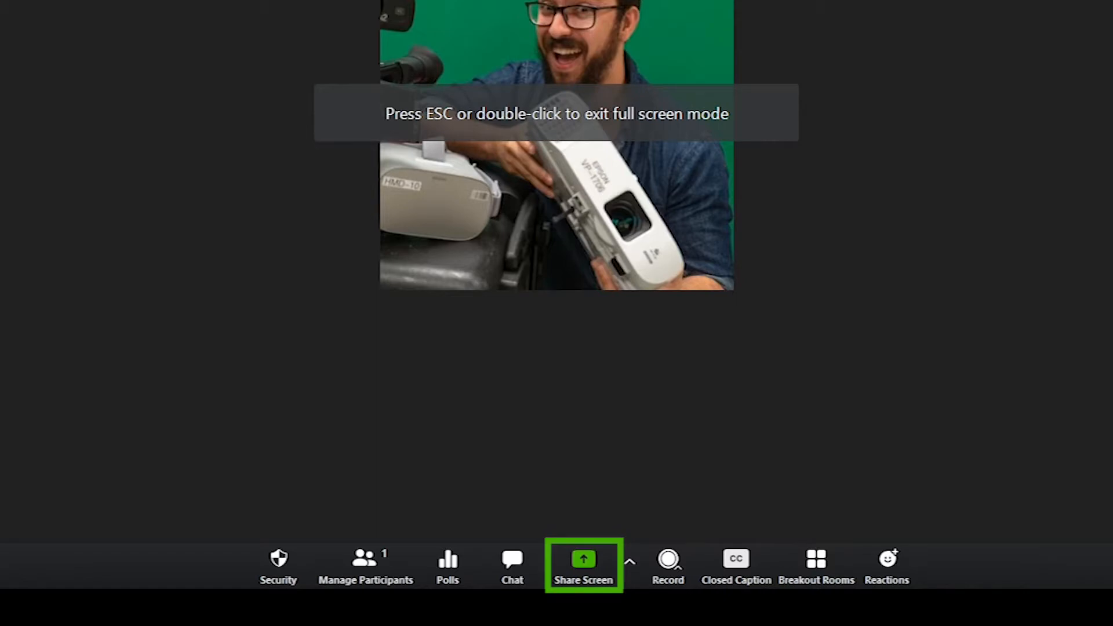
- Share Screen 1 with the meeting from the Basic sharing choices
{"action": "left_click", "coordinate": [584, 578]}
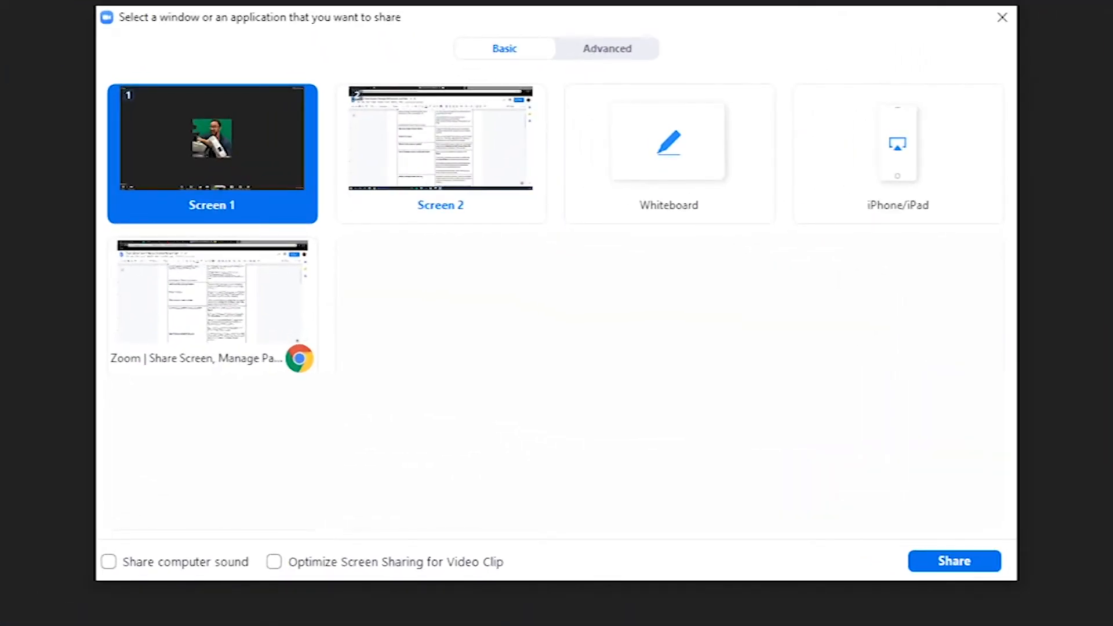
{"action": "left_click", "coordinate": [212, 297]}
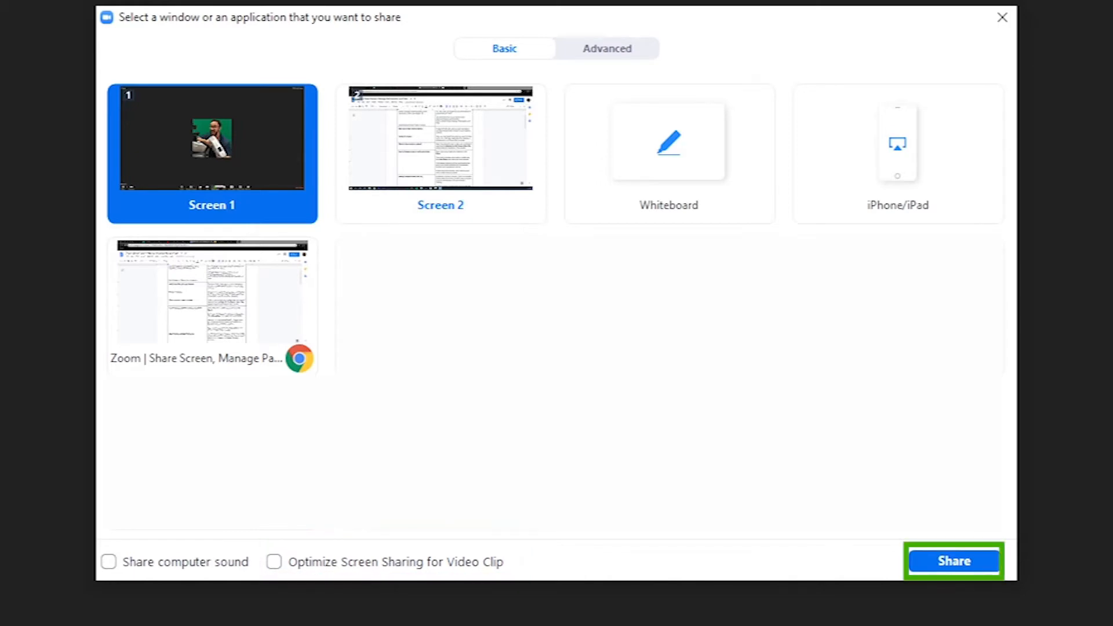
{"action": "left_click", "coordinate": [953, 561]}
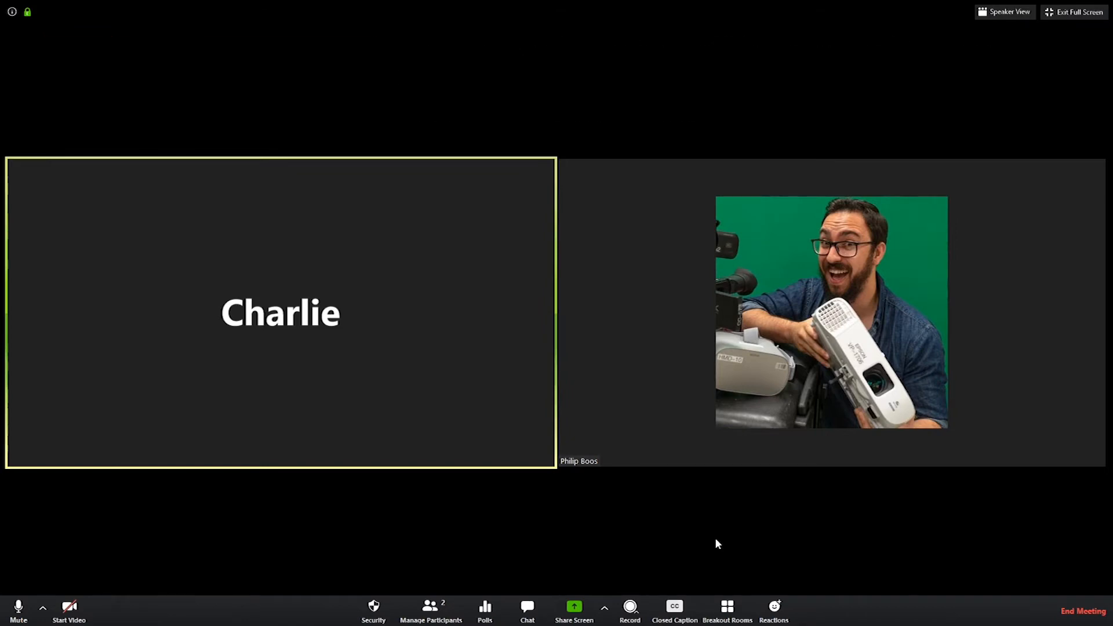
{"action": "mouse_move", "coordinate": [434, 616]}
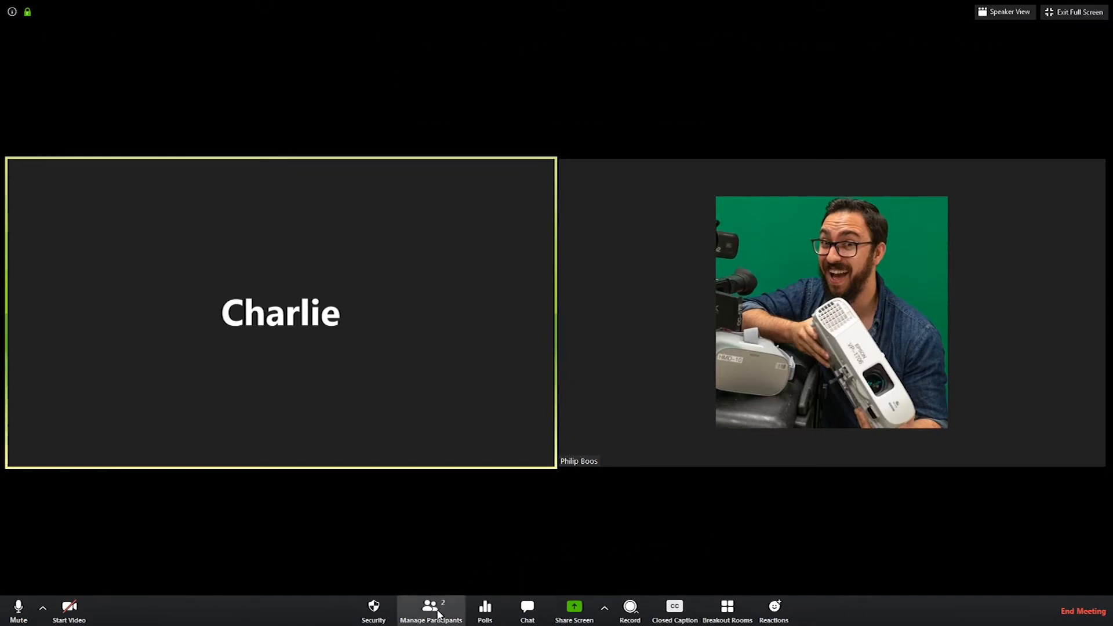
- Show the participants list and bring up Charlie's More options menu
{"action": "left_click", "coordinate": [431, 607]}
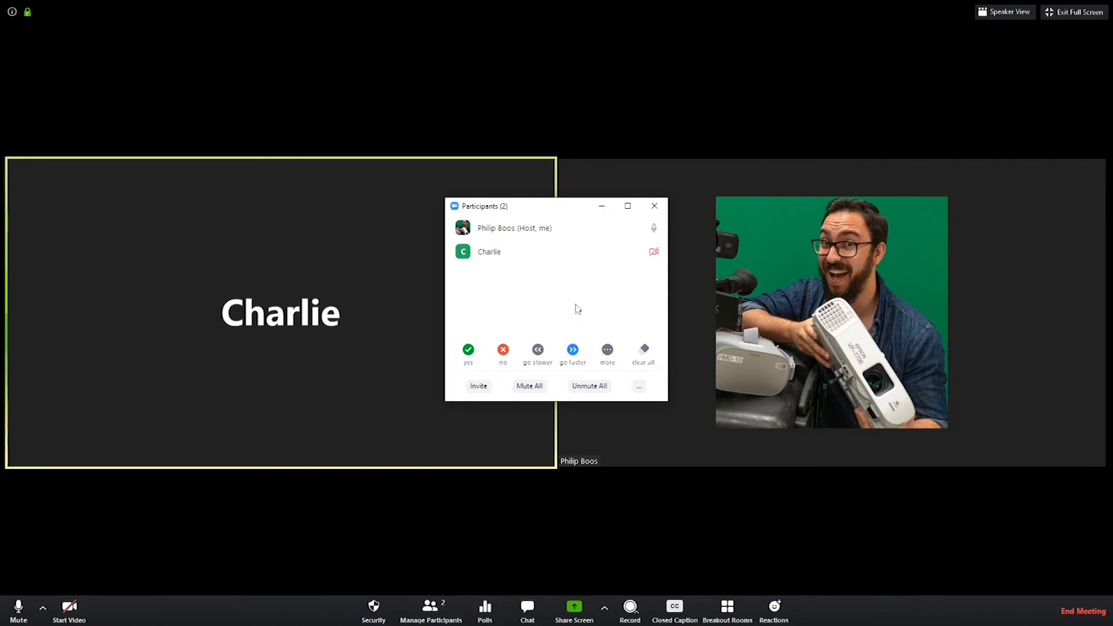
{"action": "left_click", "coordinate": [703, 208]}
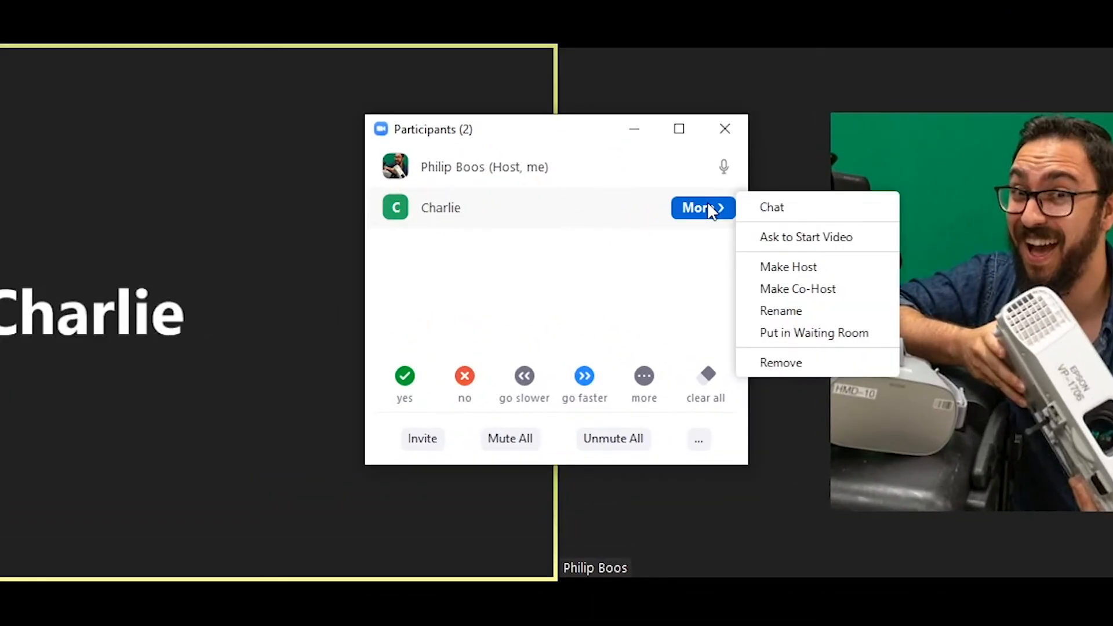
{"action": "mouse_move", "coordinate": [887, 229]}
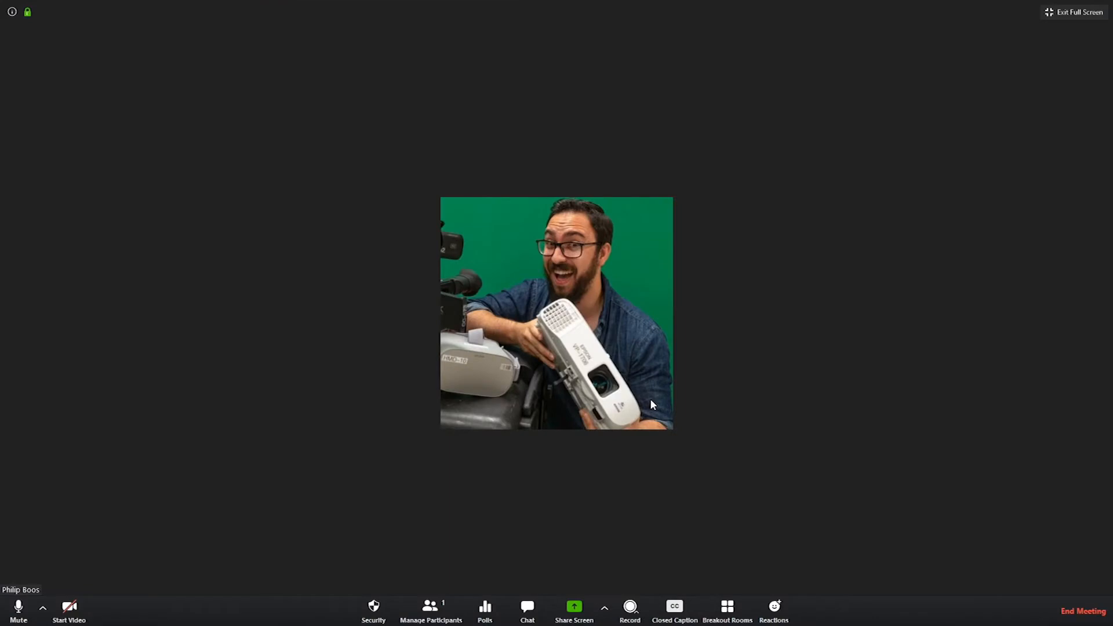
{"action": "mouse_move", "coordinate": [621, 578]}
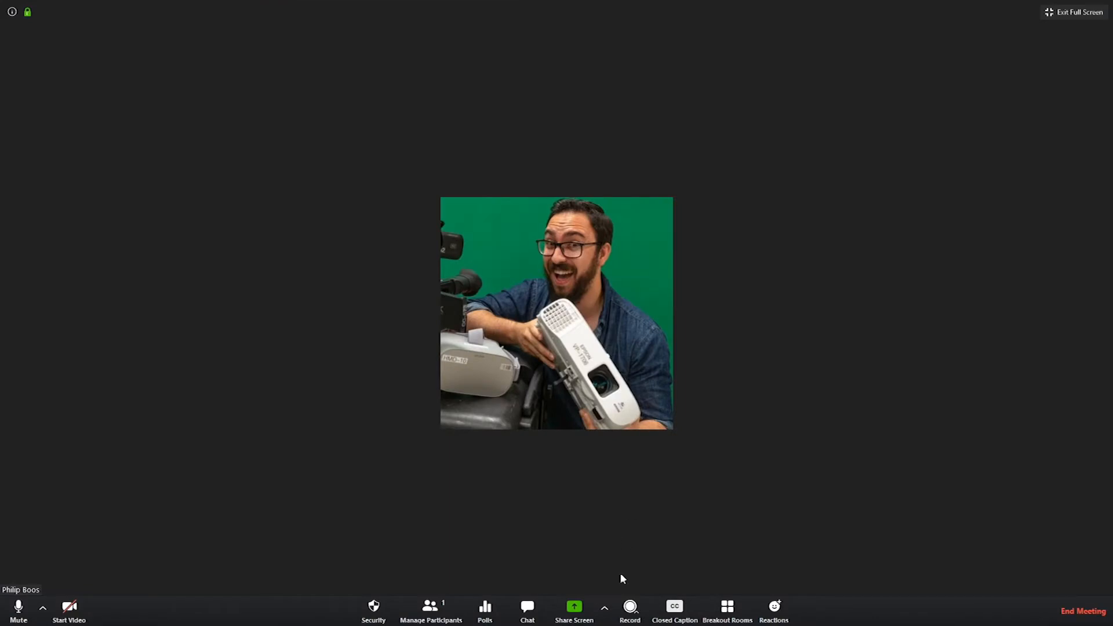
- Show the screen-sharing options menu next to Share Screen
{"action": "left_click", "coordinate": [604, 607]}
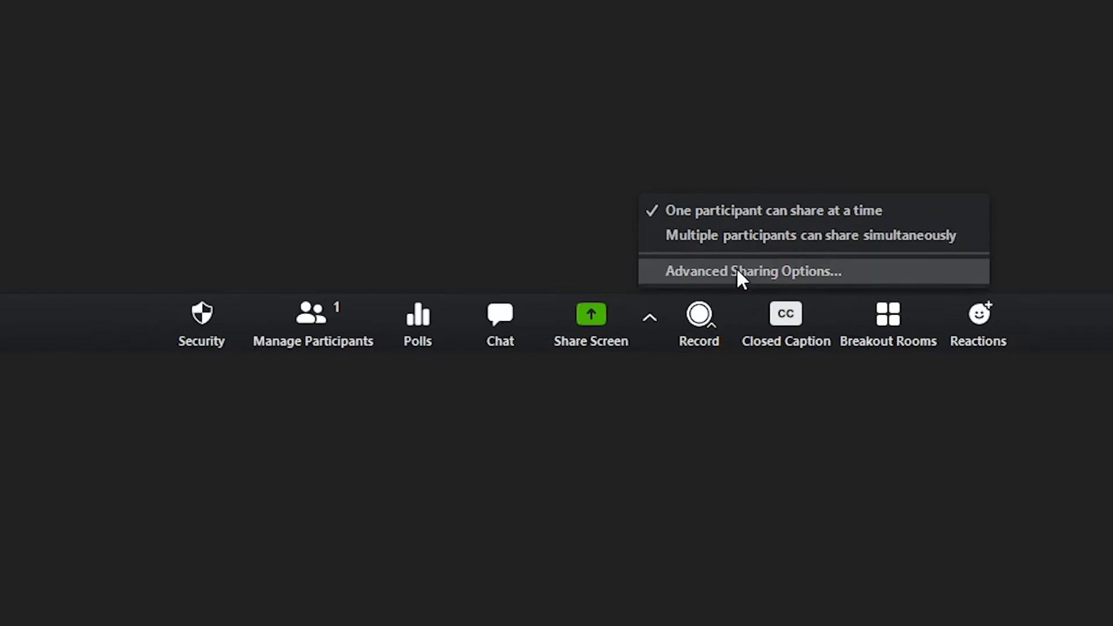
- Set Who can share to All Participants in Advanced Sharing Options, then stop sharing the slides
{"action": "left_click", "coordinate": [750, 271]}
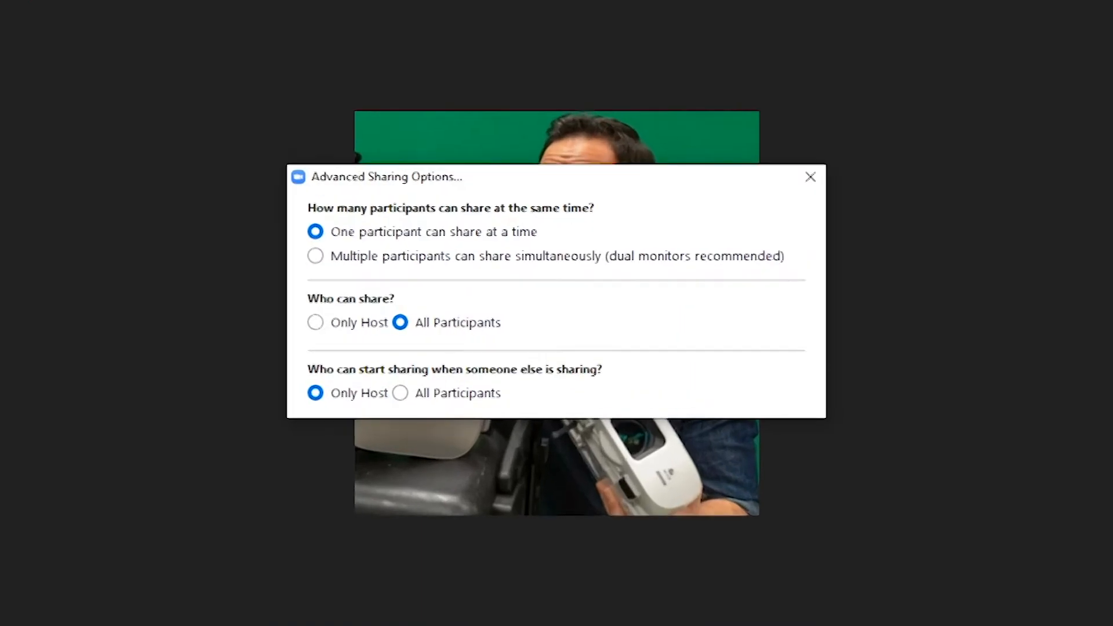
{"action": "left_click", "coordinate": [315, 323]}
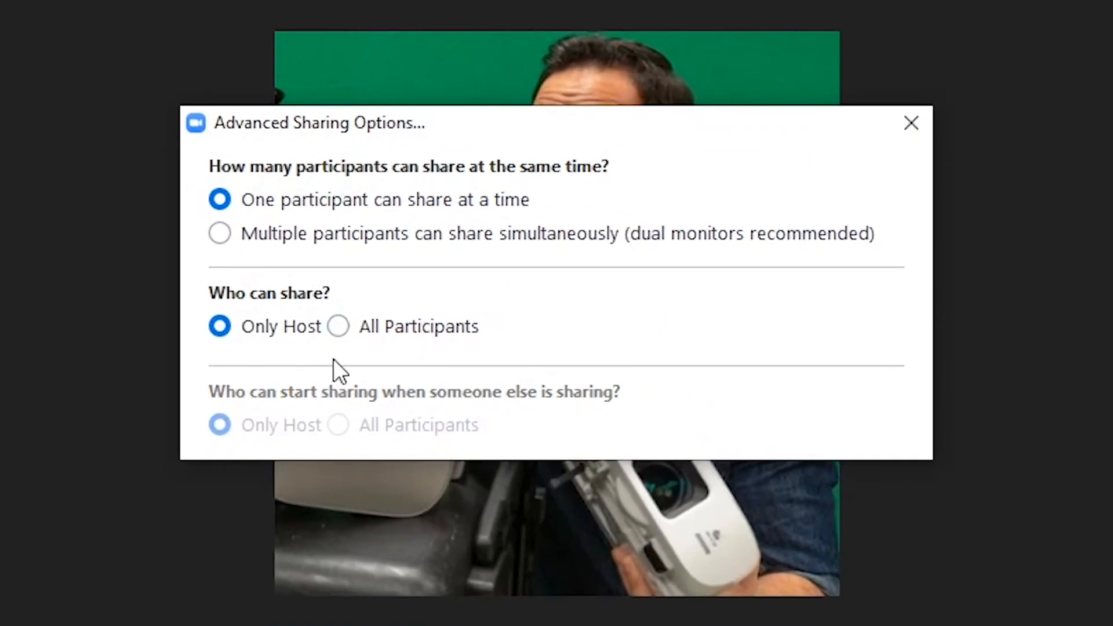
{"action": "left_click", "coordinate": [339, 327]}
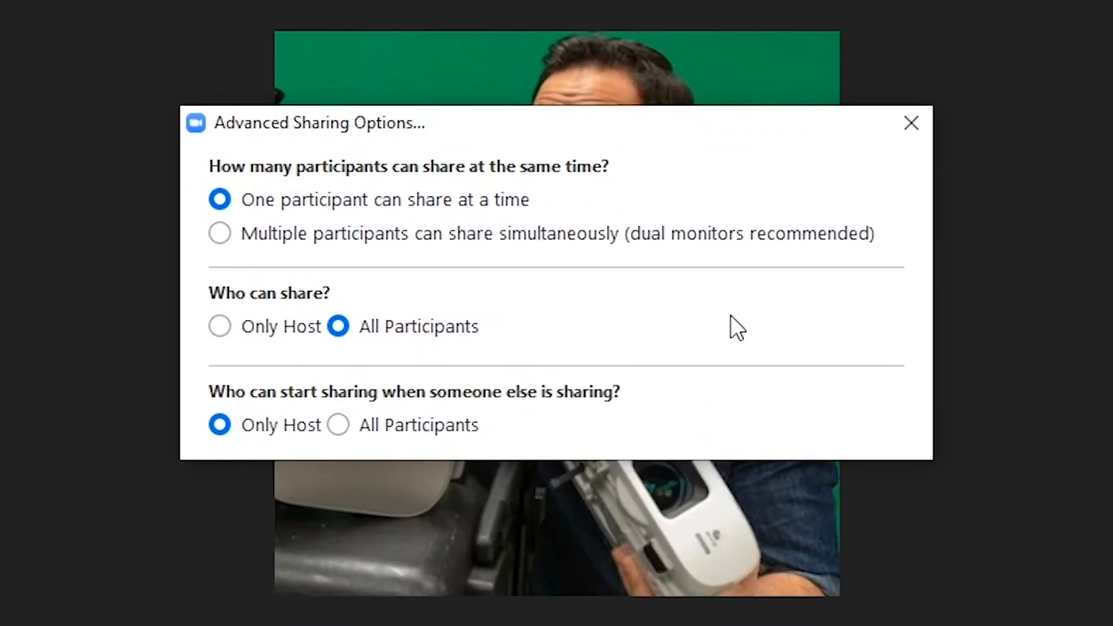
{"action": "mouse_move", "coordinate": [693, 341]}
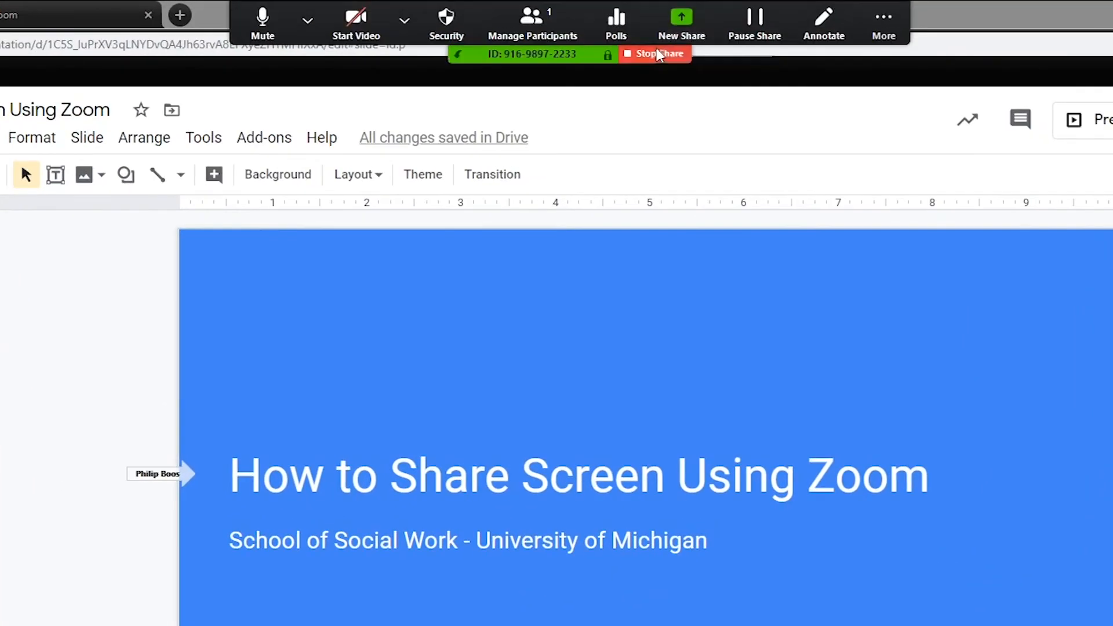
{"action": "left_click", "coordinate": [534, 21]}
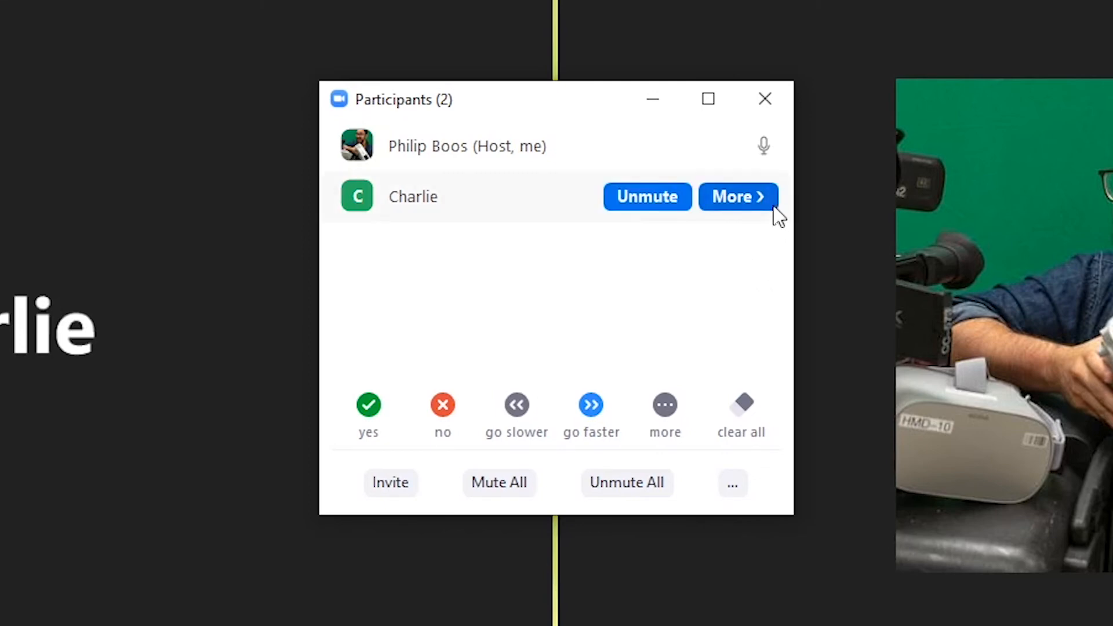
- Reopen the participants list and bring up Charlie's More options menu again
{"action": "left_click", "coordinate": [738, 196]}
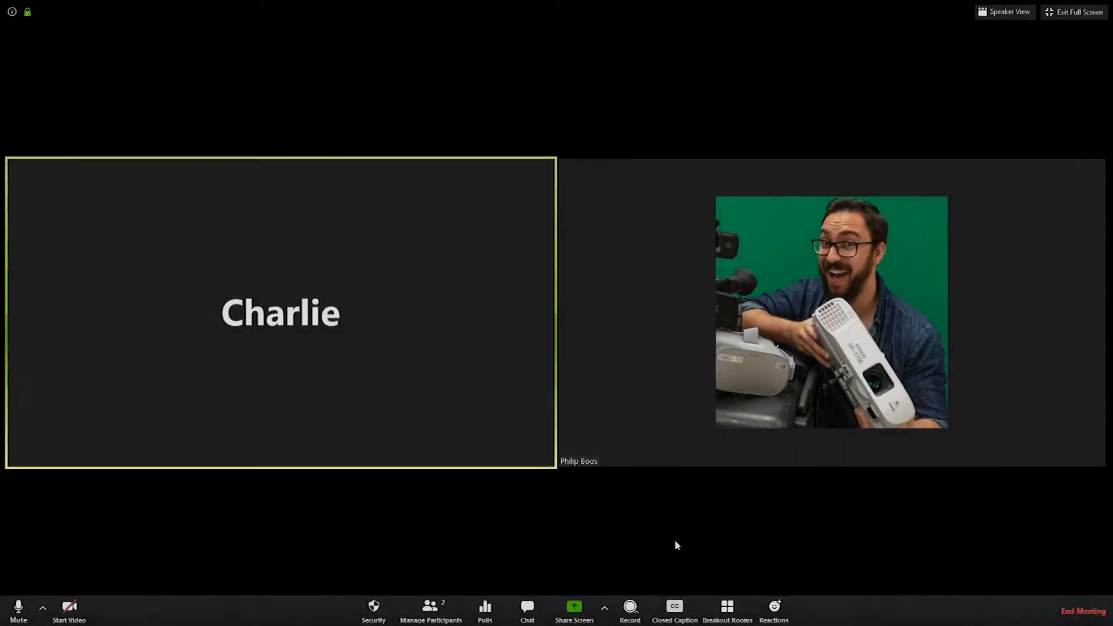
{"action": "left_click", "coordinate": [432, 607]}
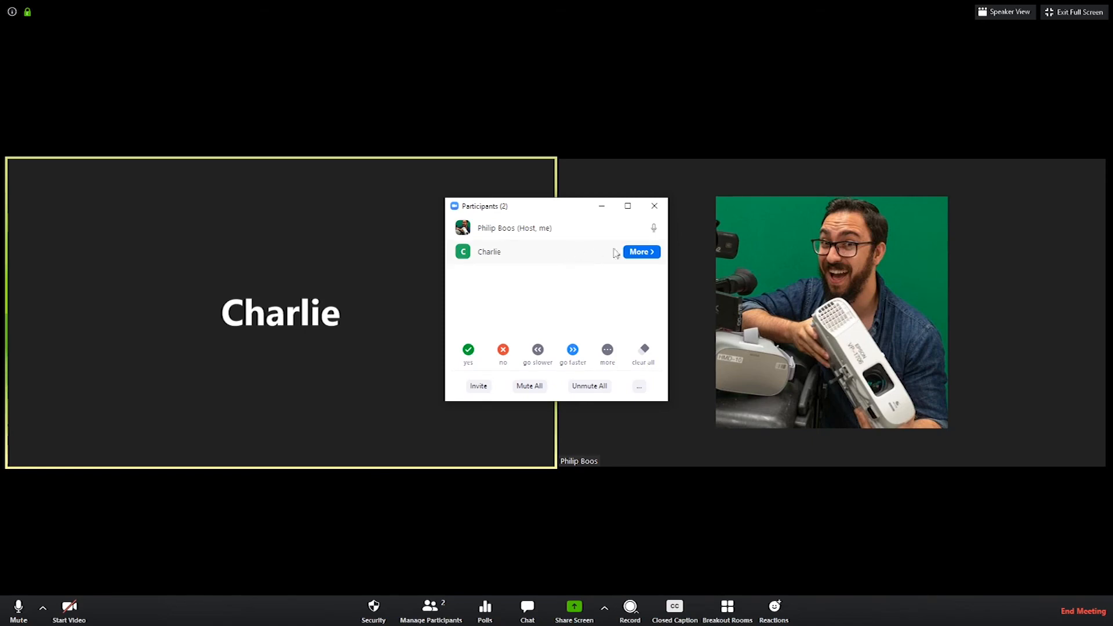
{"action": "left_click", "coordinate": [642, 252]}
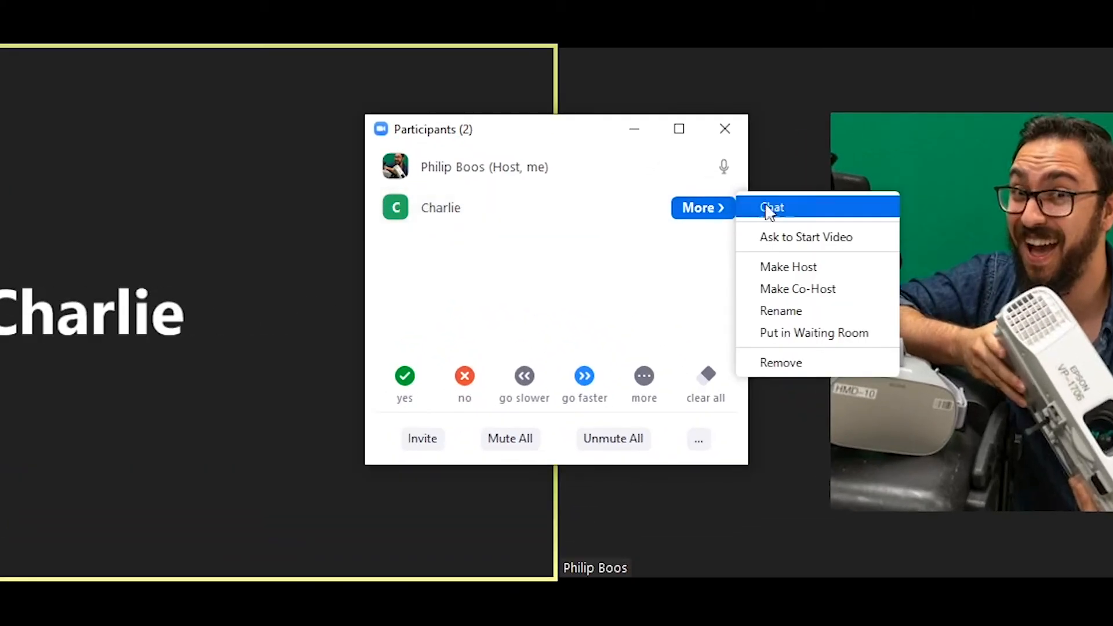